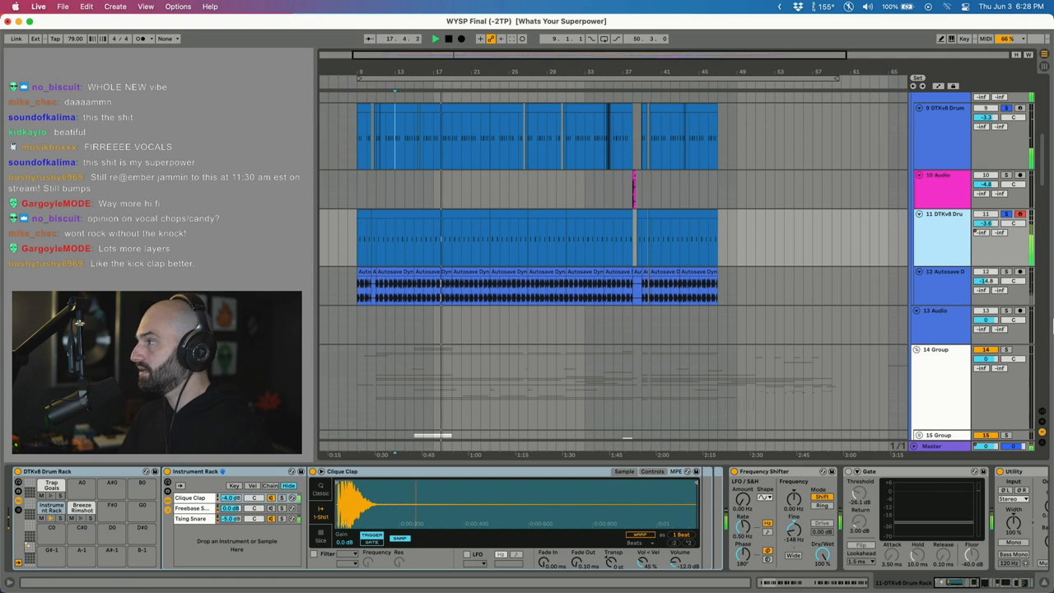
Select the 40 WYSP_Airy pad track to show its Utility, EQ Eight and Tuner devices
{"action": "left_click", "coordinate": [1007, 272]}
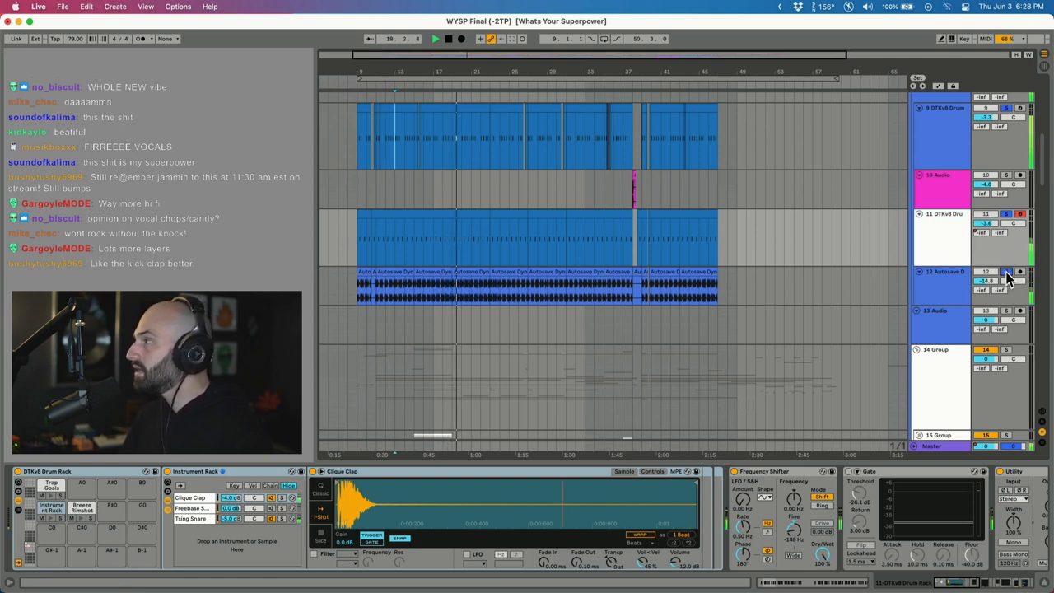
{"action": "left_click", "coordinate": [432, 284]}
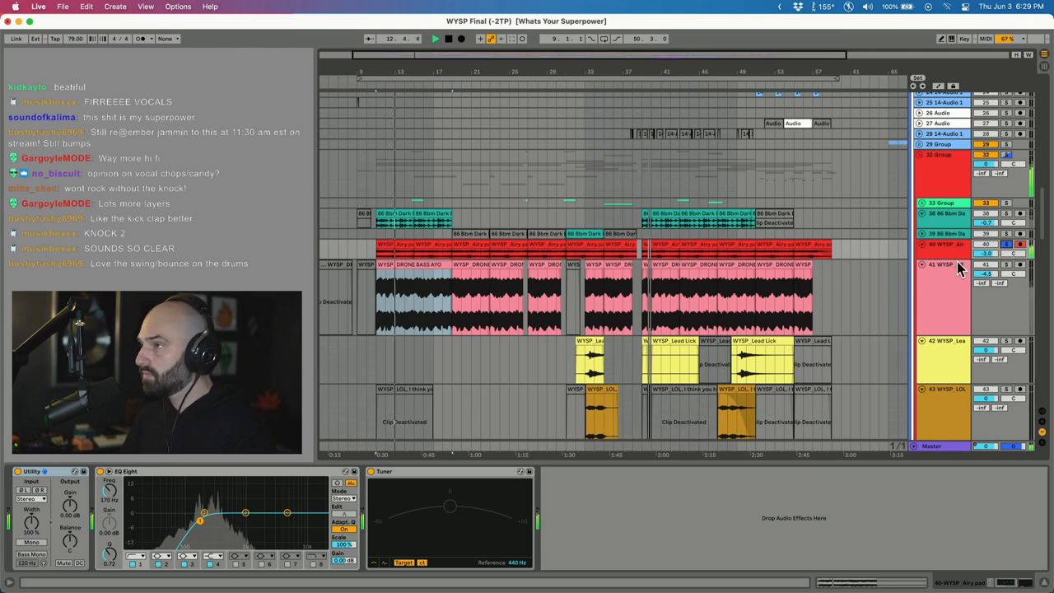
{"action": "left_click", "coordinate": [942, 213]}
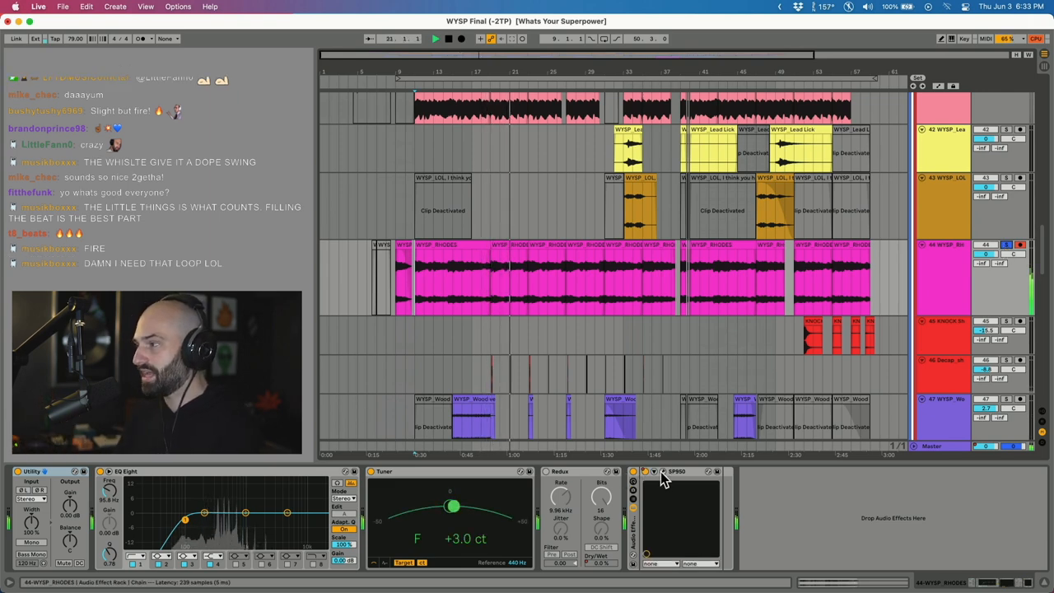
Open the RHODES track's SP950 editor and drag its tune down to about -15
{"action": "left_click", "coordinate": [675, 471]}
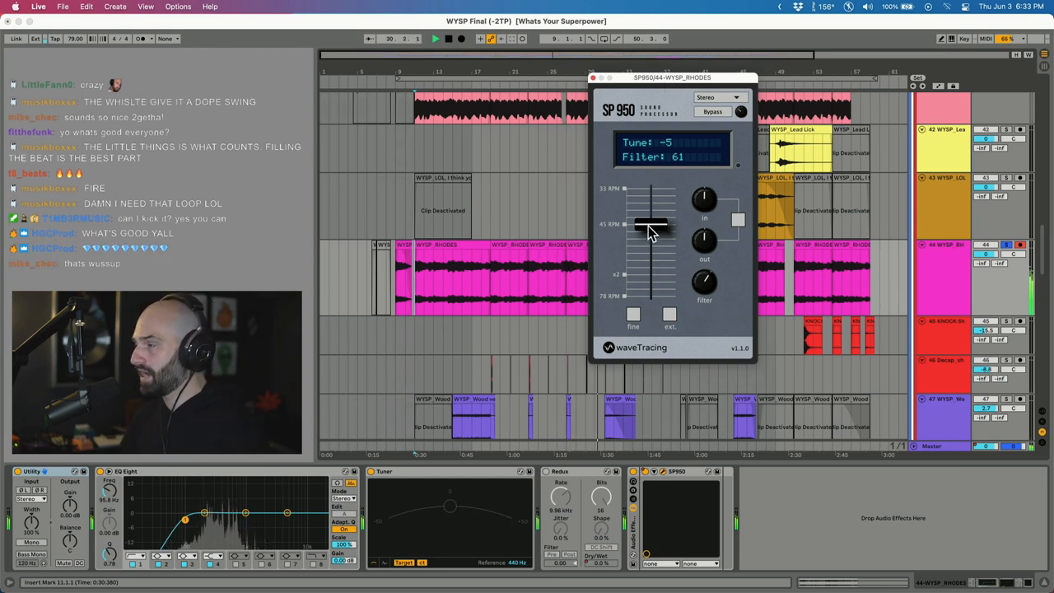
{"action": "left_click_drag", "start_coordinate": [649, 228], "coordinate": [650, 255]}
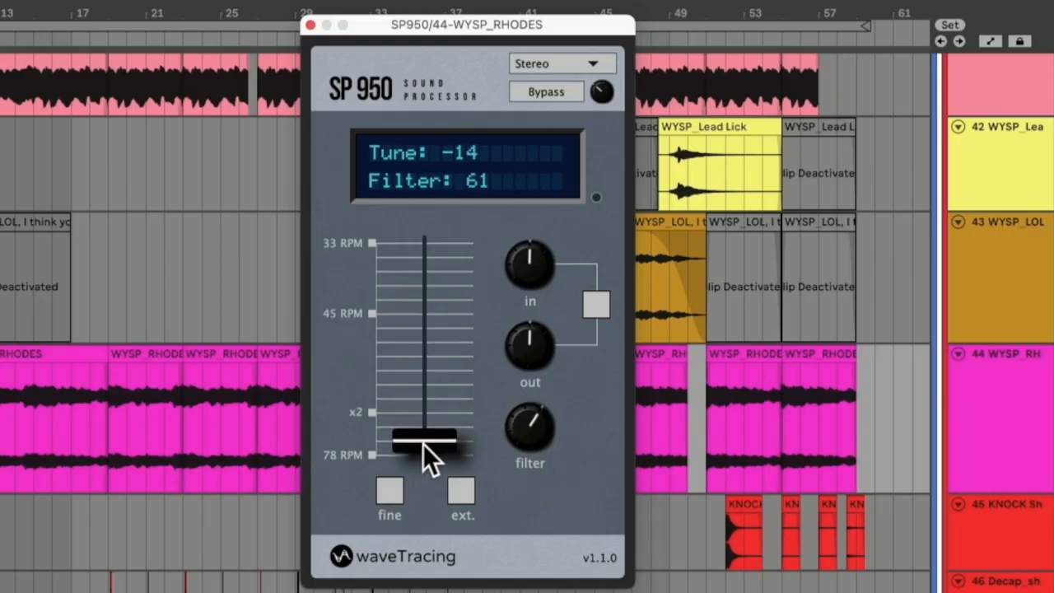
{"action": "left_click_drag", "start_coordinate": [428, 449], "coordinate": [428, 461]}
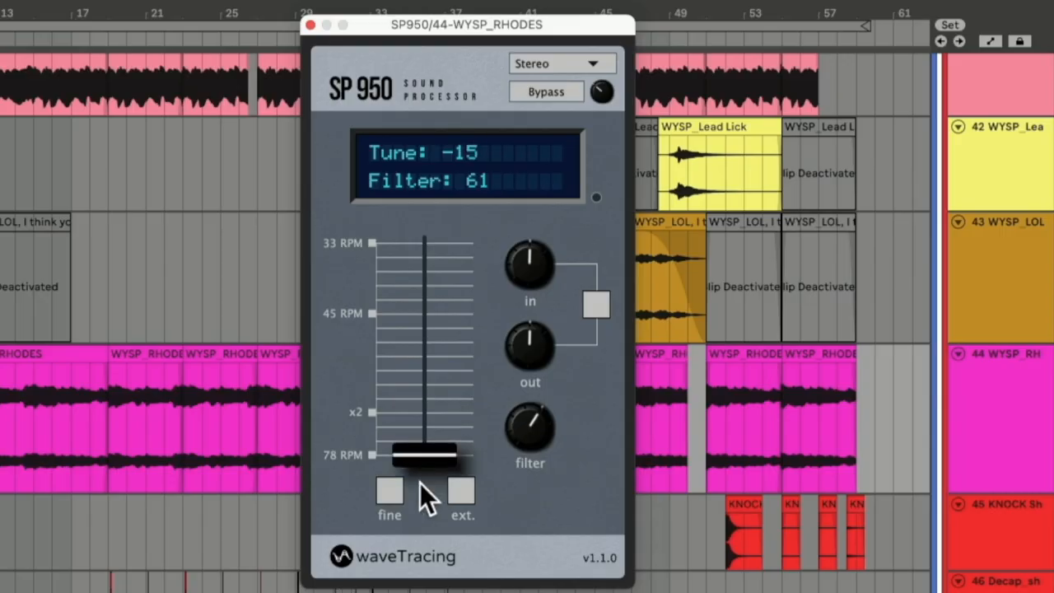
{"action": "left_click_drag", "start_coordinate": [424, 452], "coordinate": [424, 239]}
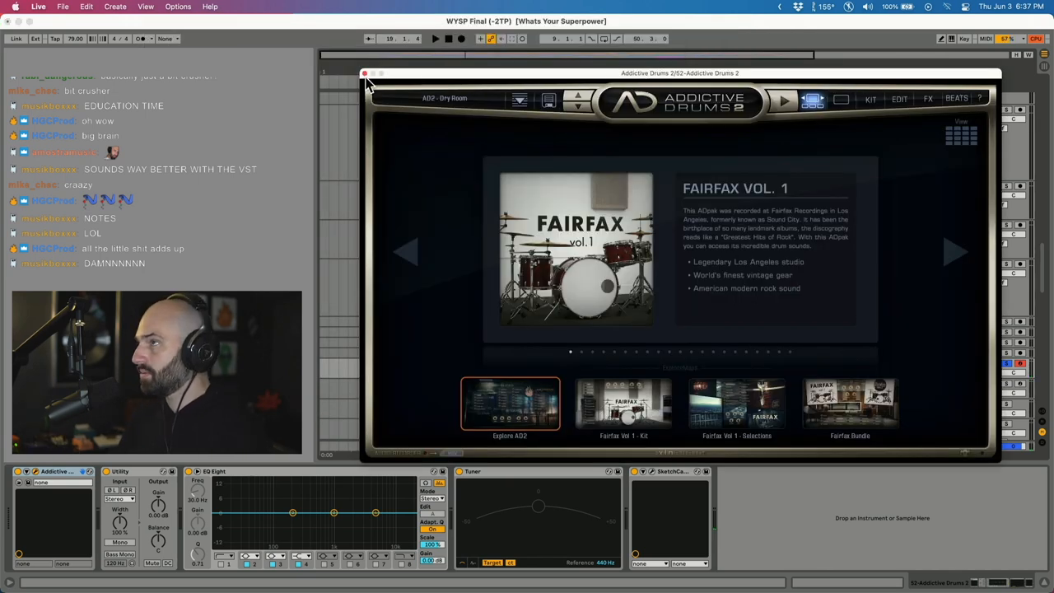
Open the Addictive Drums 2 window on the Fairfax Vol. 1 ADpak page
{"action": "left_click", "coordinate": [365, 73]}
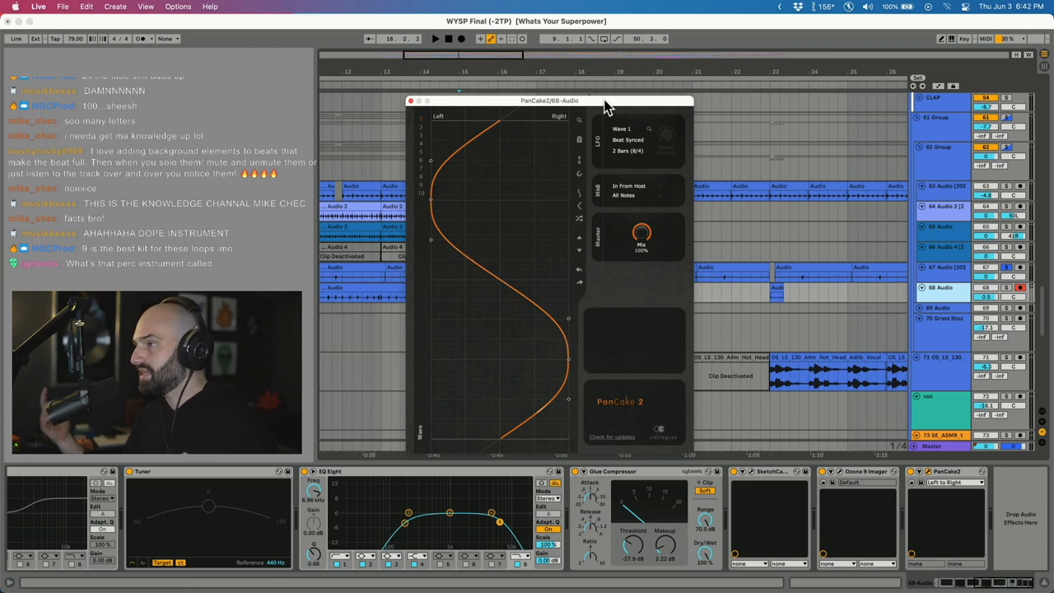
Show track 68 Audio's PanCake 2 window with its wave shape and mix
{"action": "left_click_drag", "start_coordinate": [549, 100], "coordinate": [604, 97]}
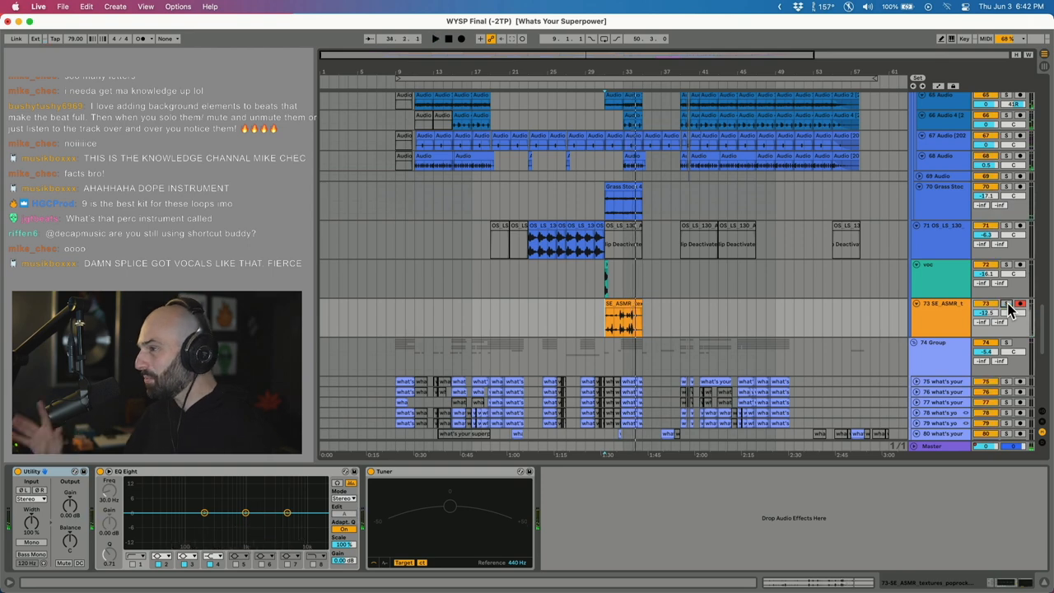
{"action": "scroll", "scroll_direction": "down", "scroll_amount": 3}
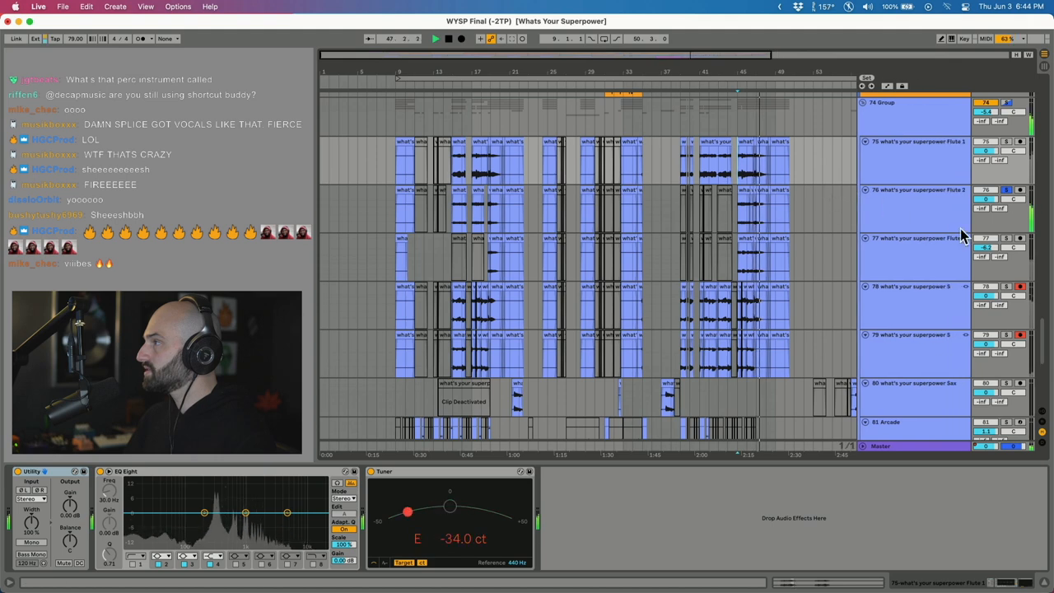
Start playback and select track 76 Flute 2 to watch its meter and Tuner
{"action": "left_click", "coordinate": [1006, 238]}
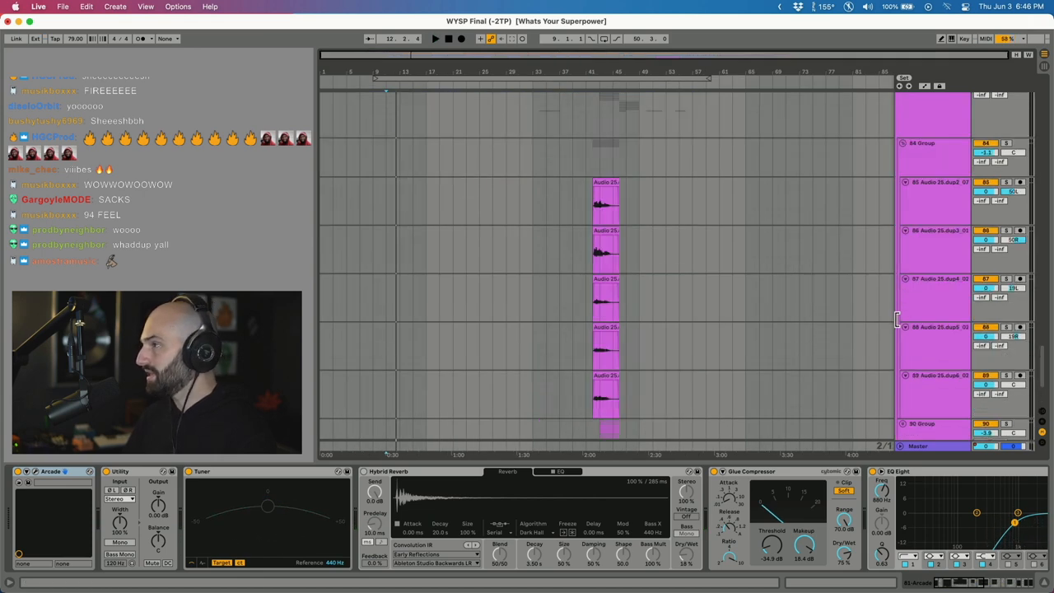
Scroll the arrangement down to the Audio 26_02 track
{"action": "scroll", "scroll_direction": "down", "scroll_amount": 3}
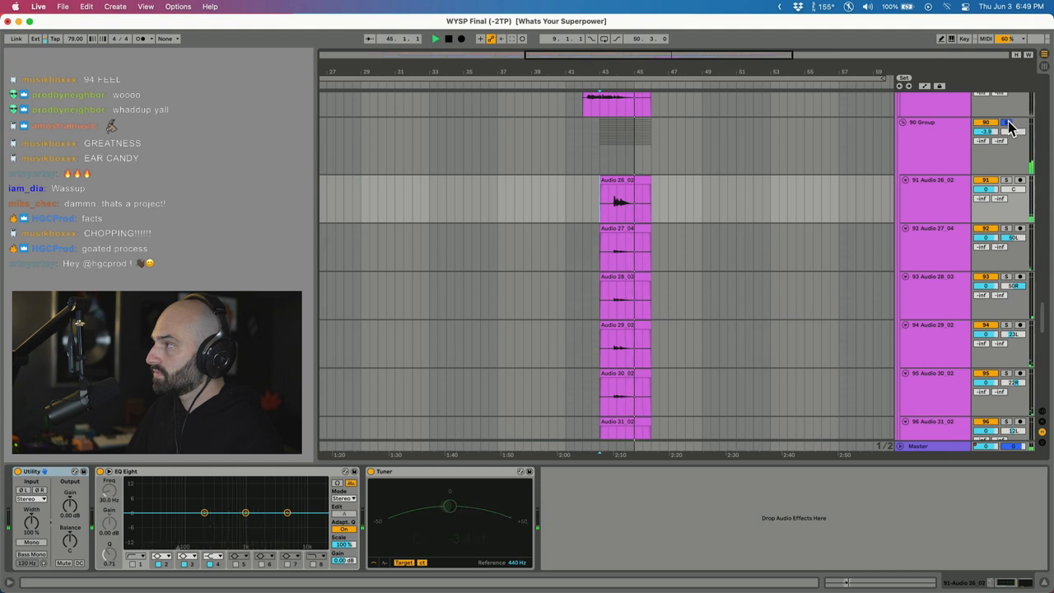
{"action": "left_click", "coordinate": [611, 214]}
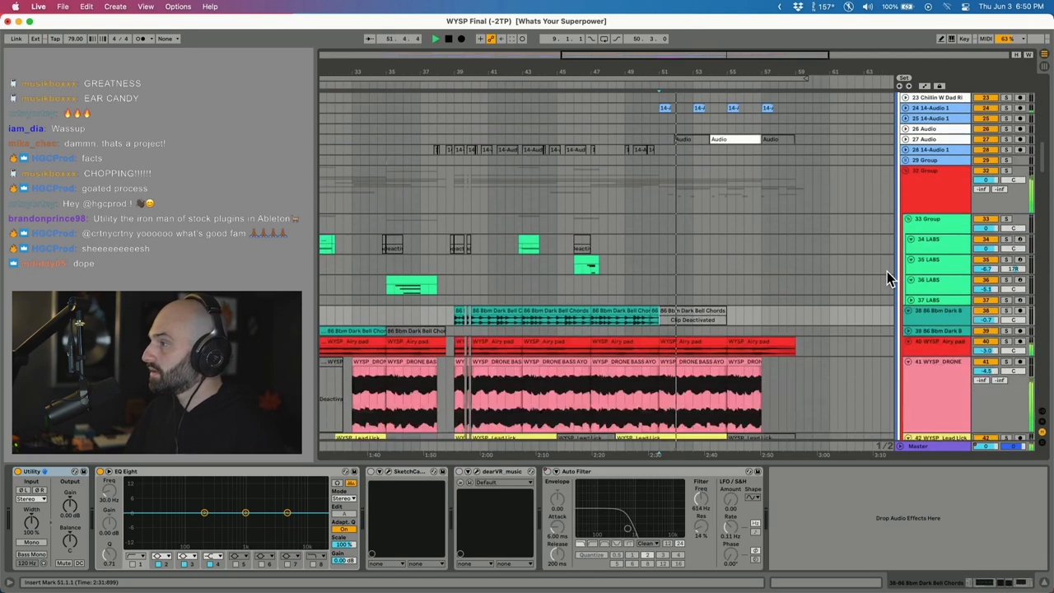
Scroll the arrangement to bring tracks 1–7, DECAP knock and WYSP Rhodes, into view
{"action": "scroll", "scroll_direction": "down", "scroll_amount": 3}
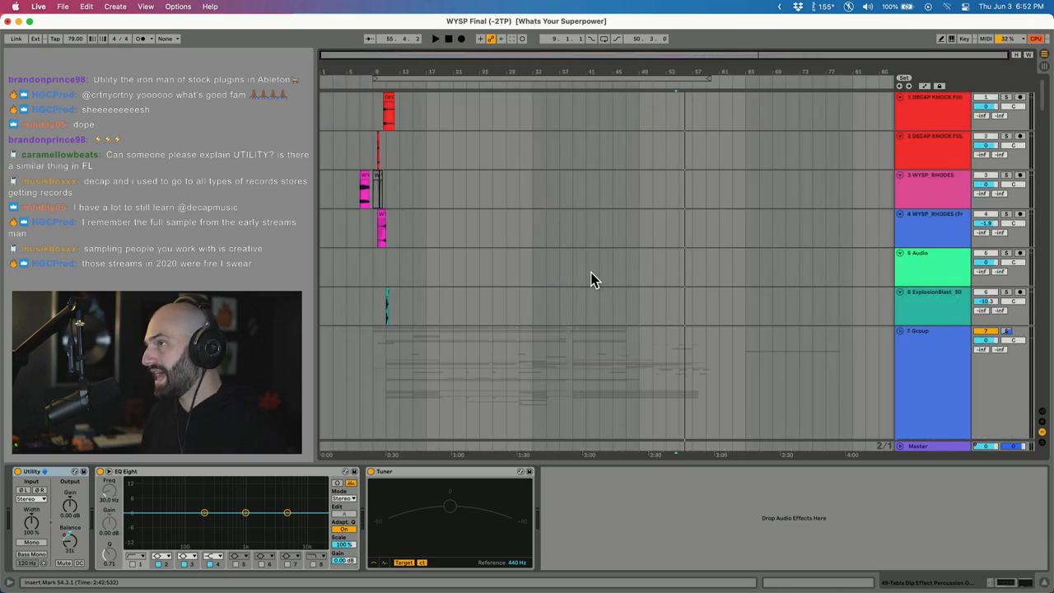
{"action": "scroll", "scroll_direction": "down", "scroll_amount": 3}
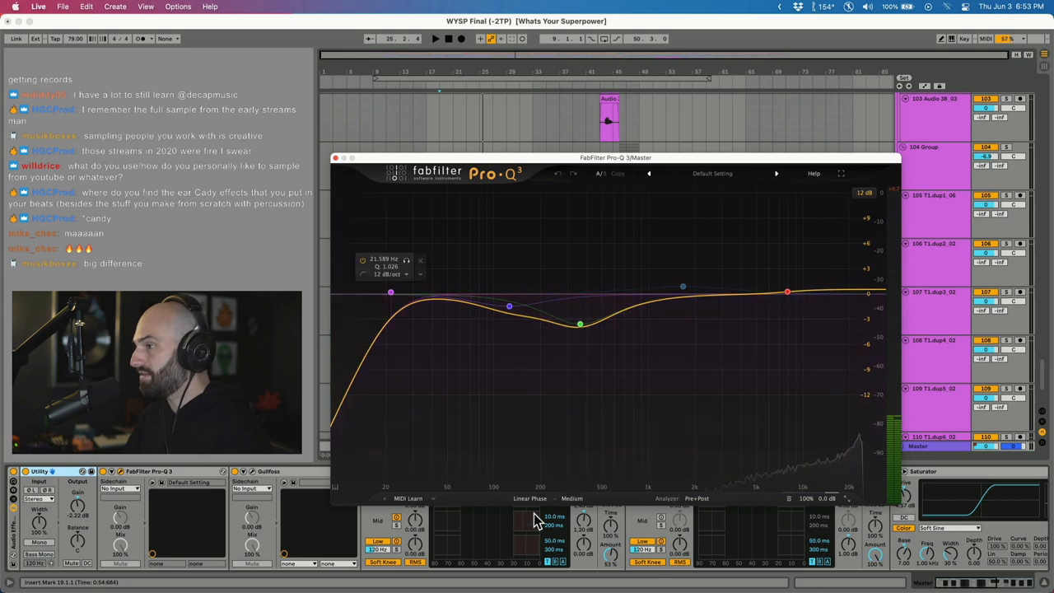
{"action": "mouse_move", "coordinate": [395, 325]}
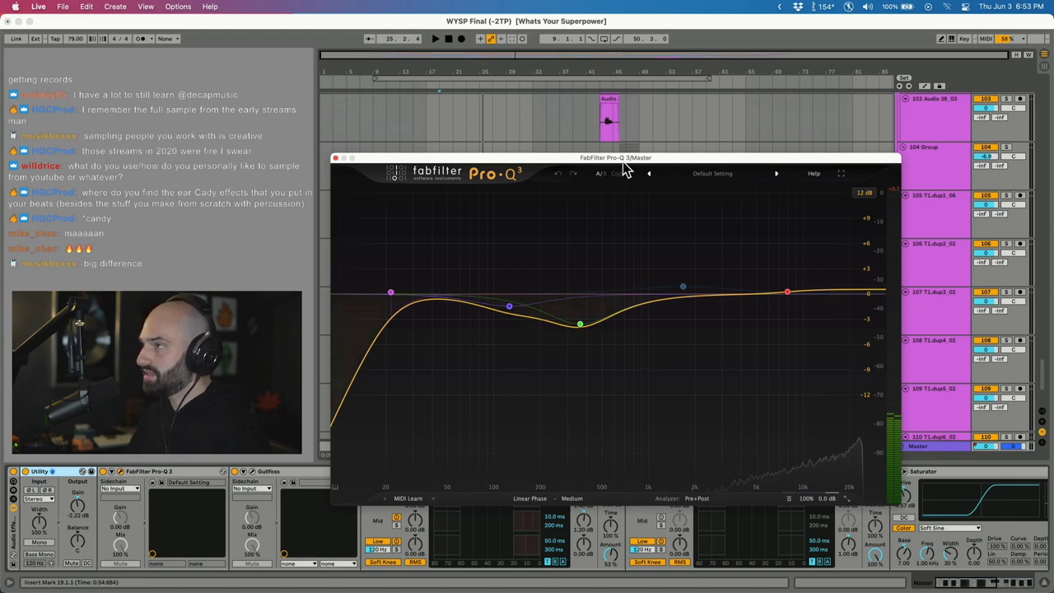
{"action": "mouse_move", "coordinate": [670, 99]}
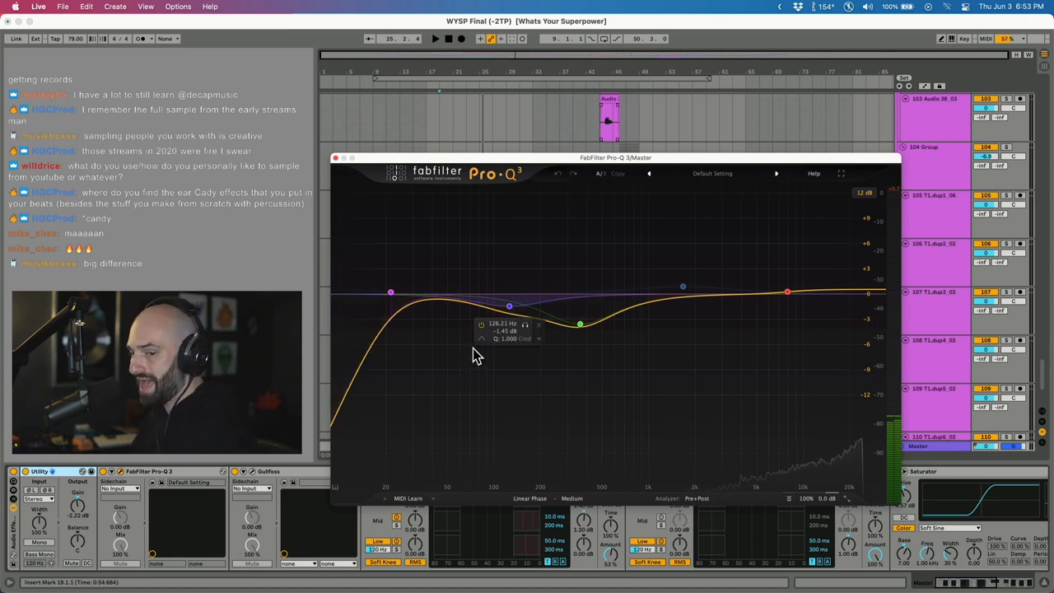
{"action": "left_click_drag", "start_coordinate": [508, 306], "coordinate": [580, 325]}
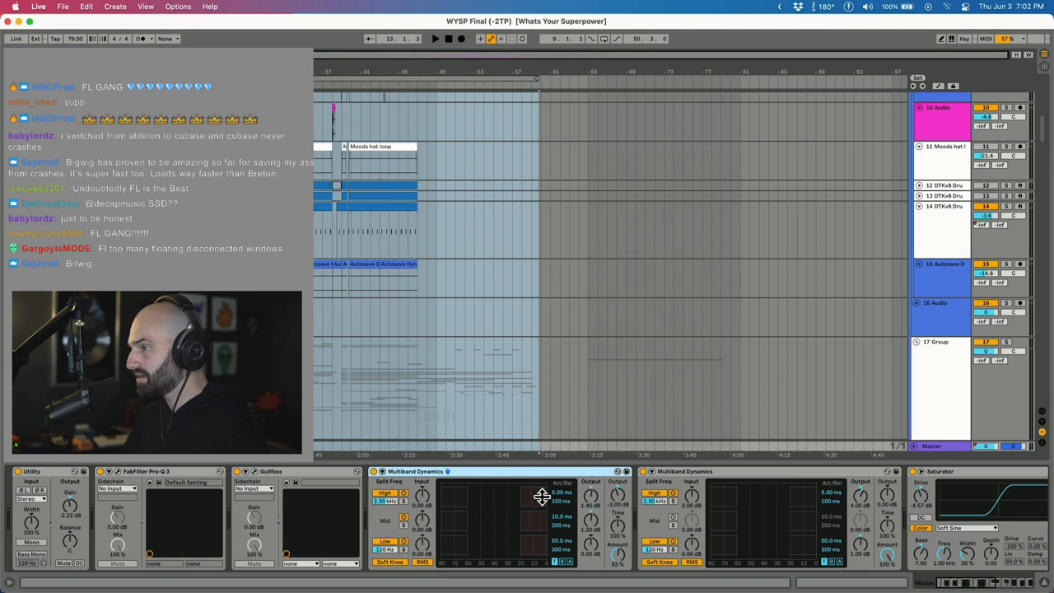
{"action": "mouse_move", "coordinate": [535, 548]}
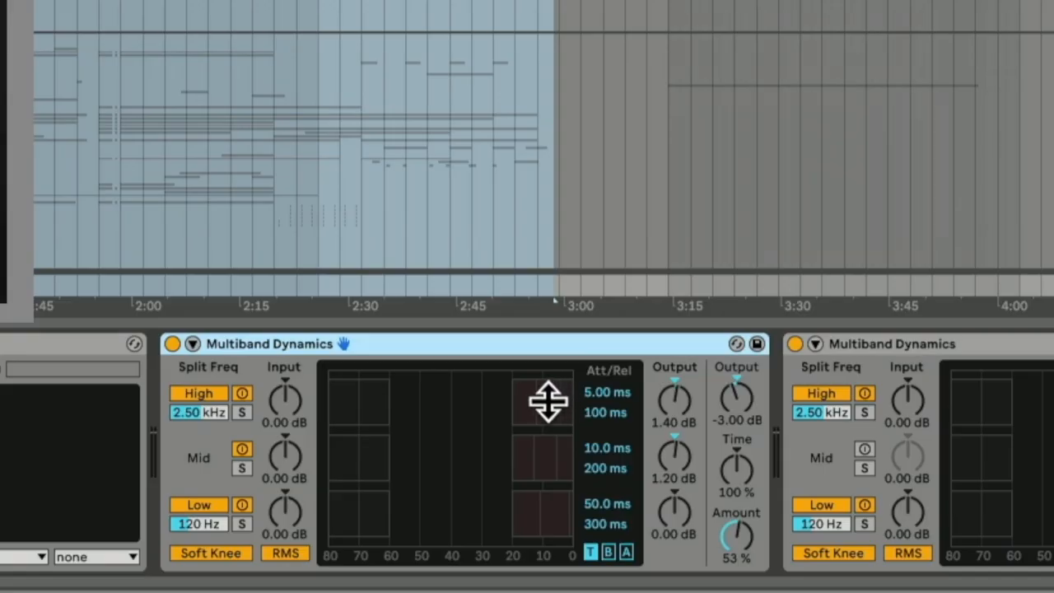
{"action": "mouse_move", "coordinate": [560, 466]}
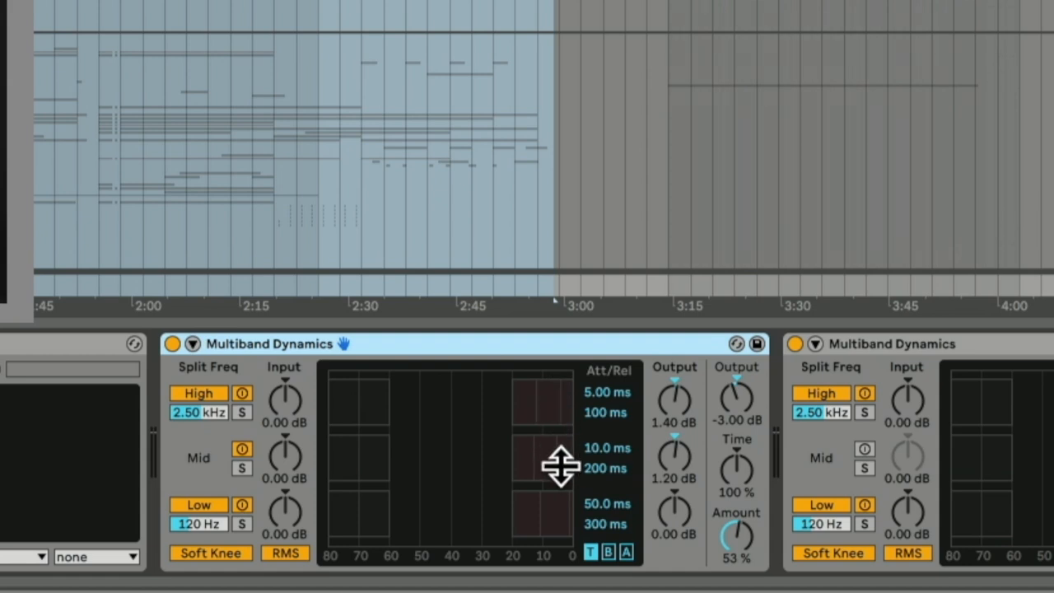
{"action": "mouse_move", "coordinate": [564, 535]}
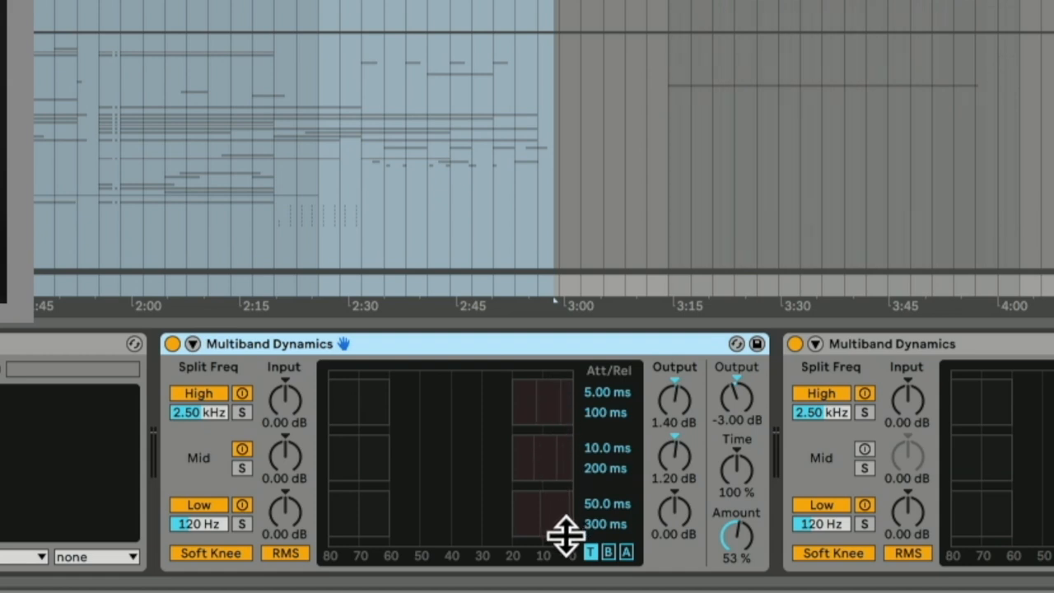
{"action": "mouse_move", "coordinate": [403, 378]}
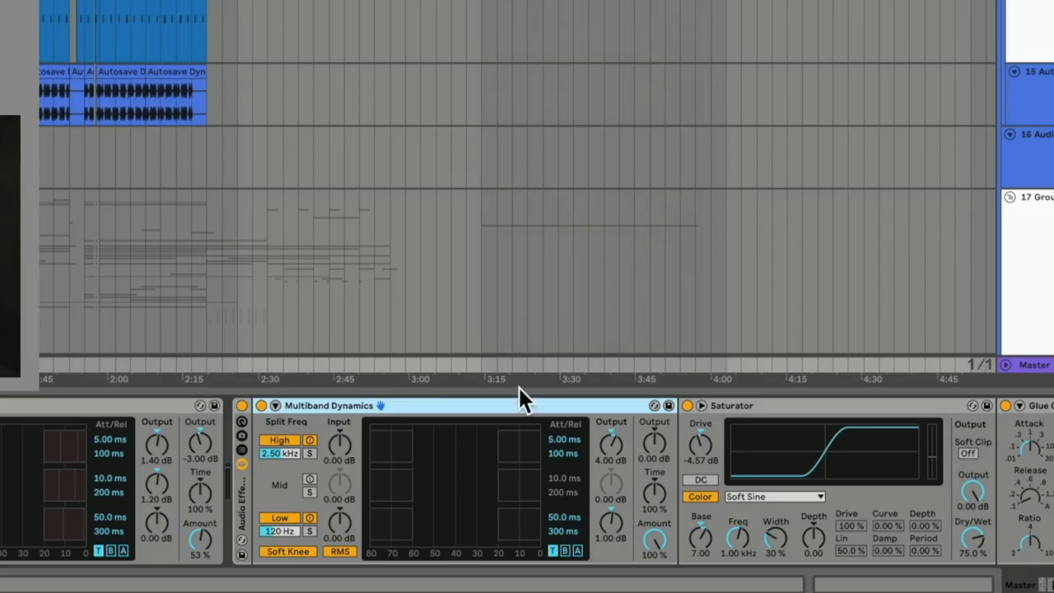
{"action": "mouse_move", "coordinate": [531, 420]}
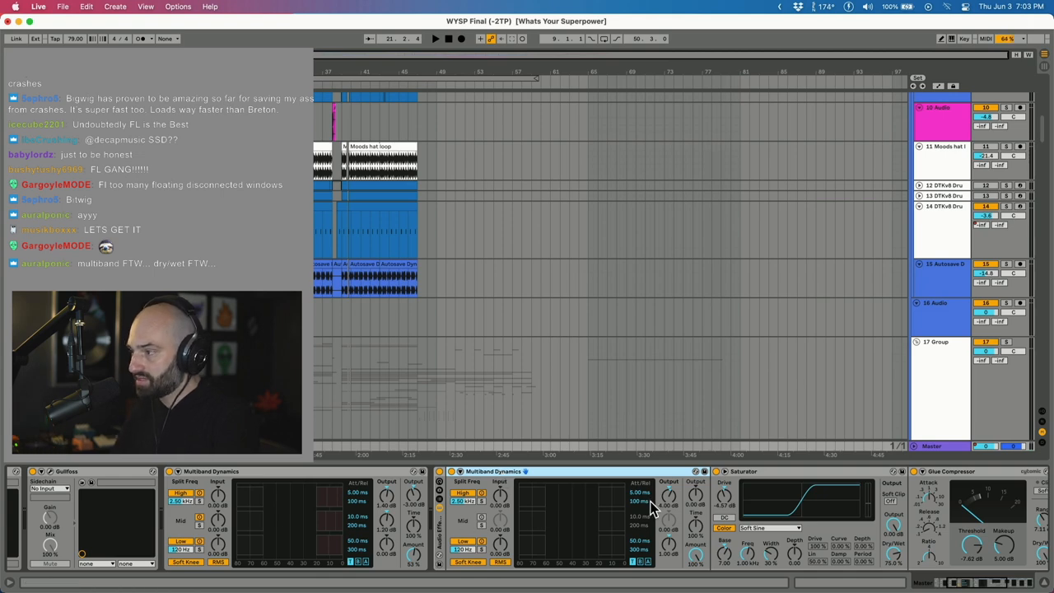
{"action": "mouse_move", "coordinate": [667, 556]}
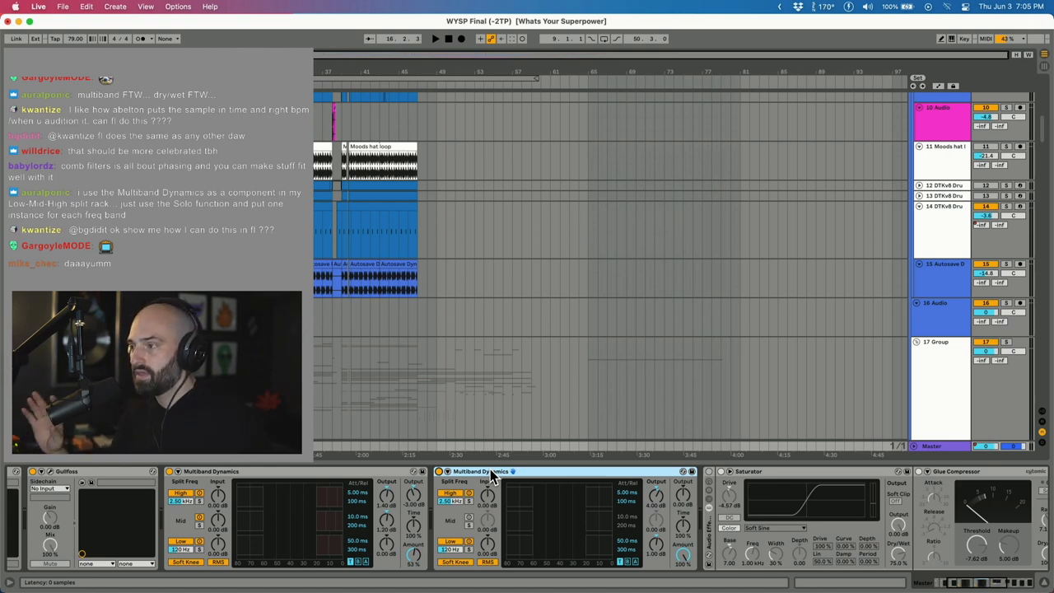
{"action": "mouse_move", "coordinate": [577, 572]}
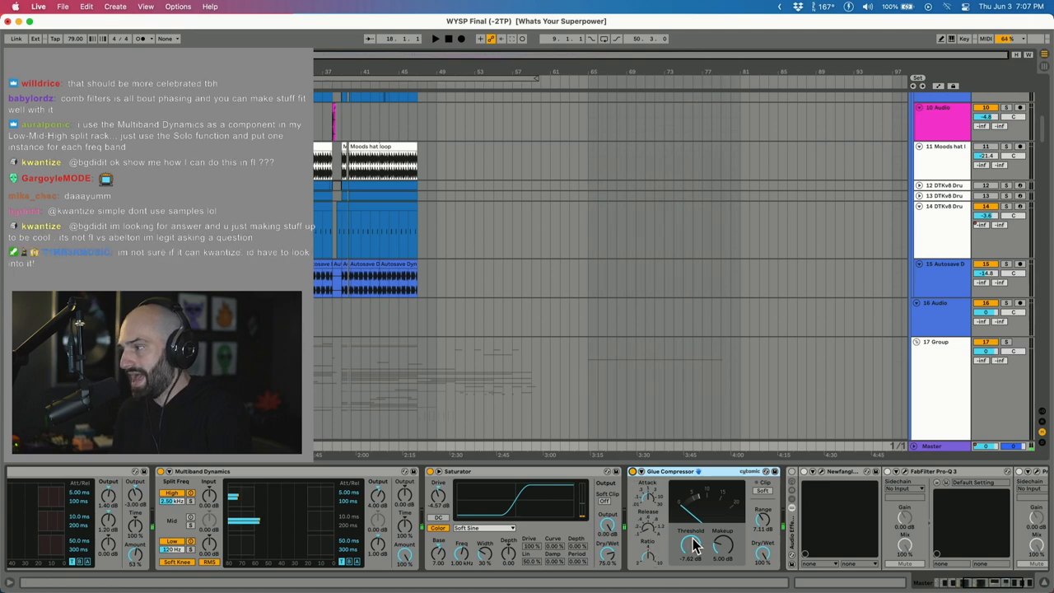
{"action": "mouse_move", "coordinate": [698, 566]}
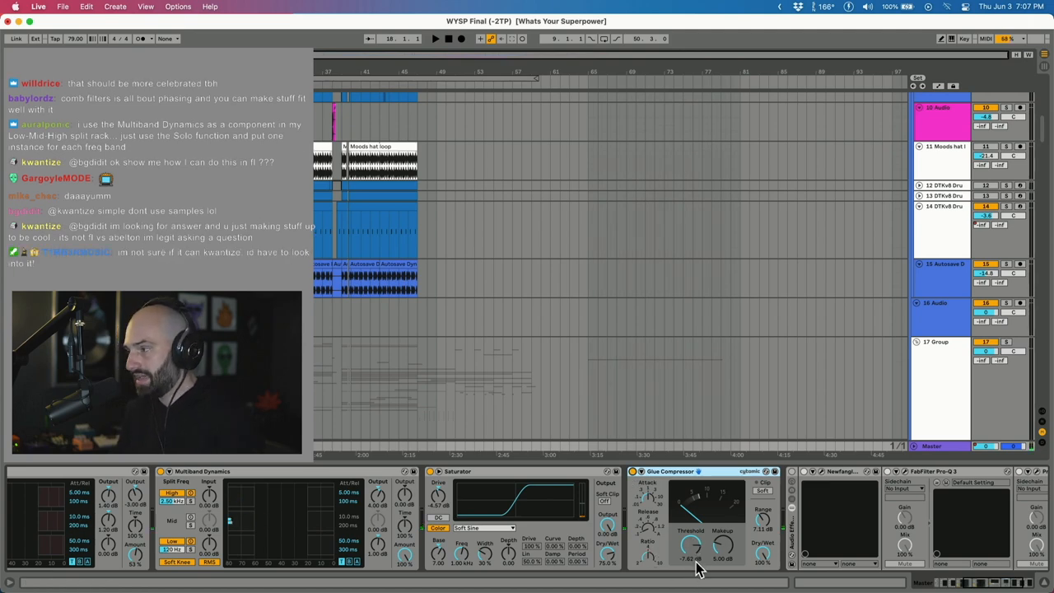
{"action": "mouse_move", "coordinate": [726, 566]}
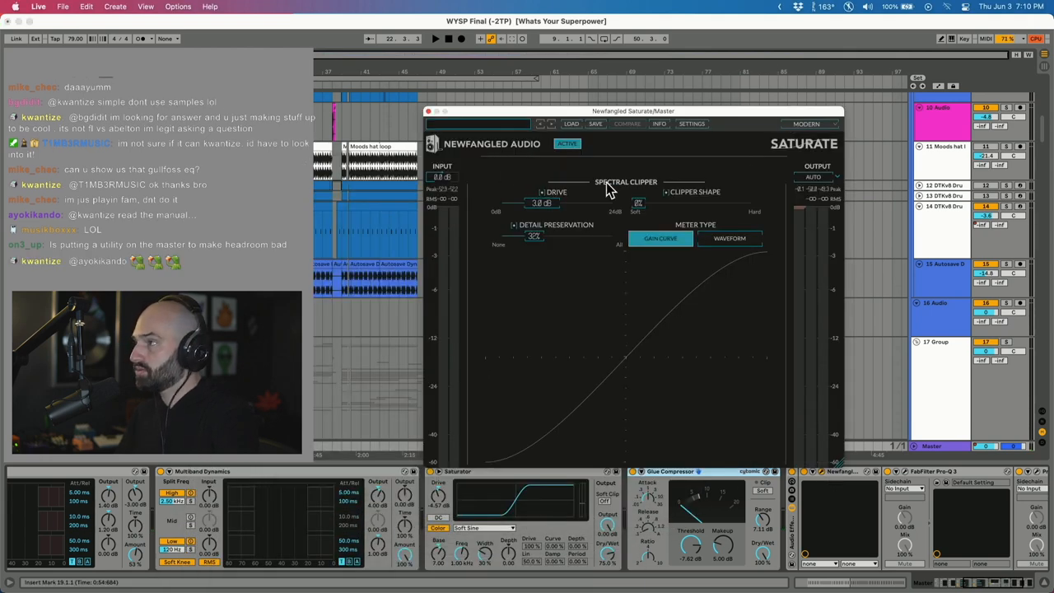
{"action": "mouse_move", "coordinate": [543, 239]}
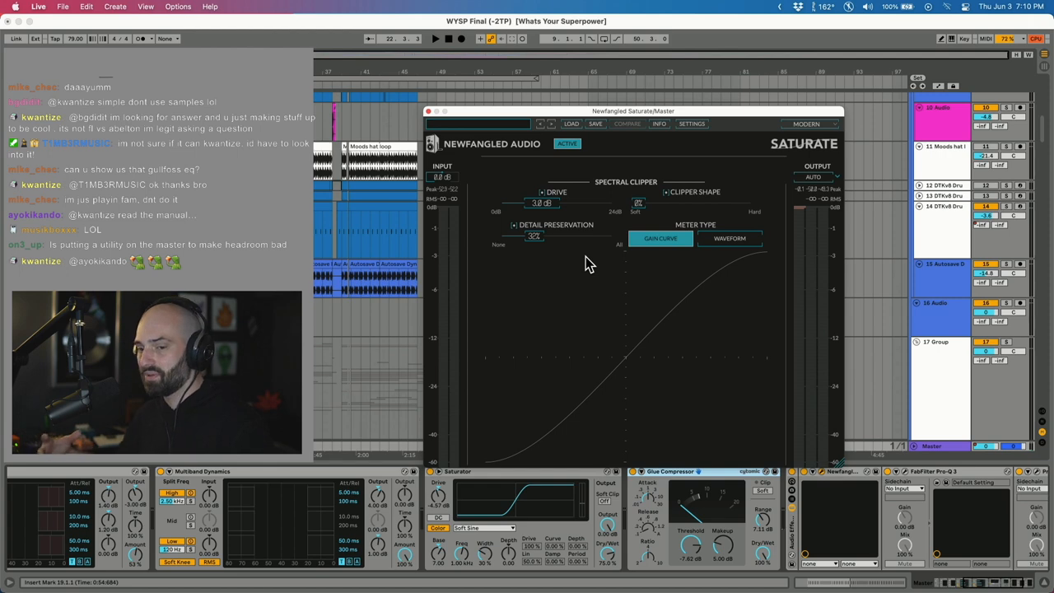
{"action": "left_click_drag", "start_coordinate": [632, 111], "coordinate": [642, 124]}
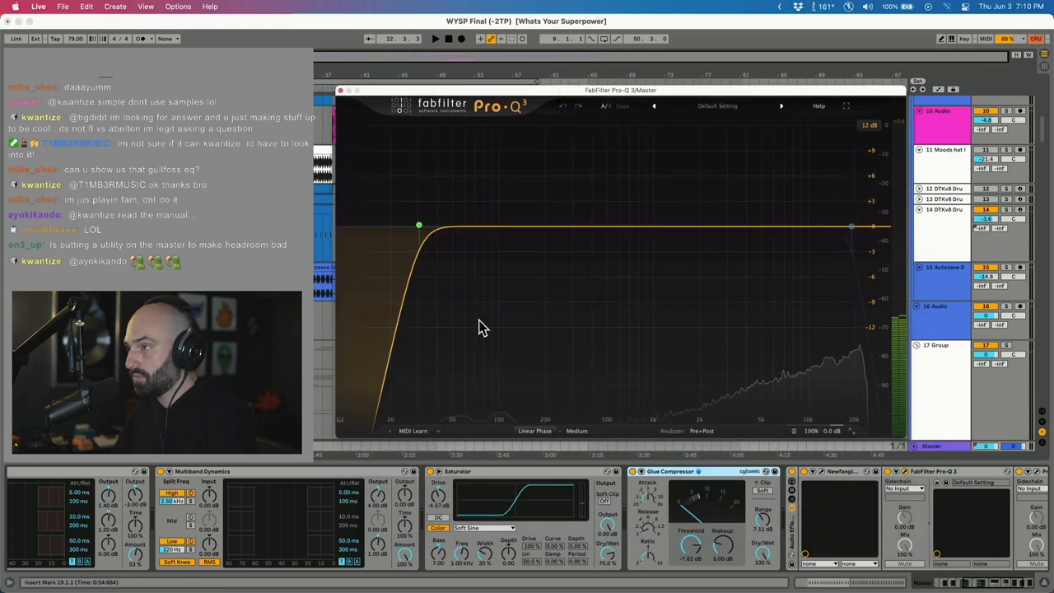
Open the FabFilter Pro-Q 3 window to view its low-cut curve
{"action": "left_click", "coordinate": [419, 225]}
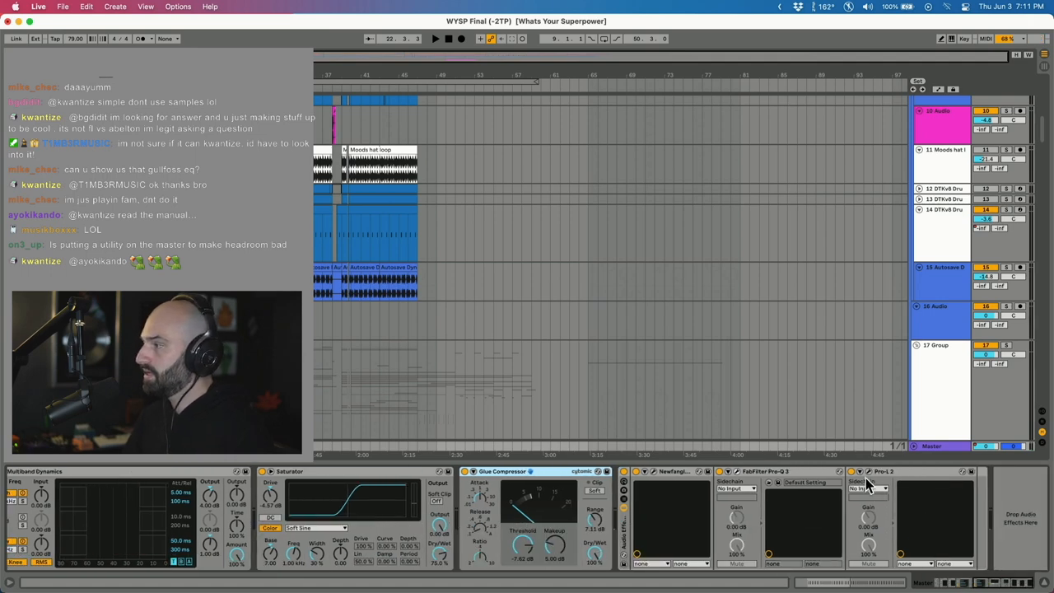
{"action": "left_click", "coordinate": [861, 471]}
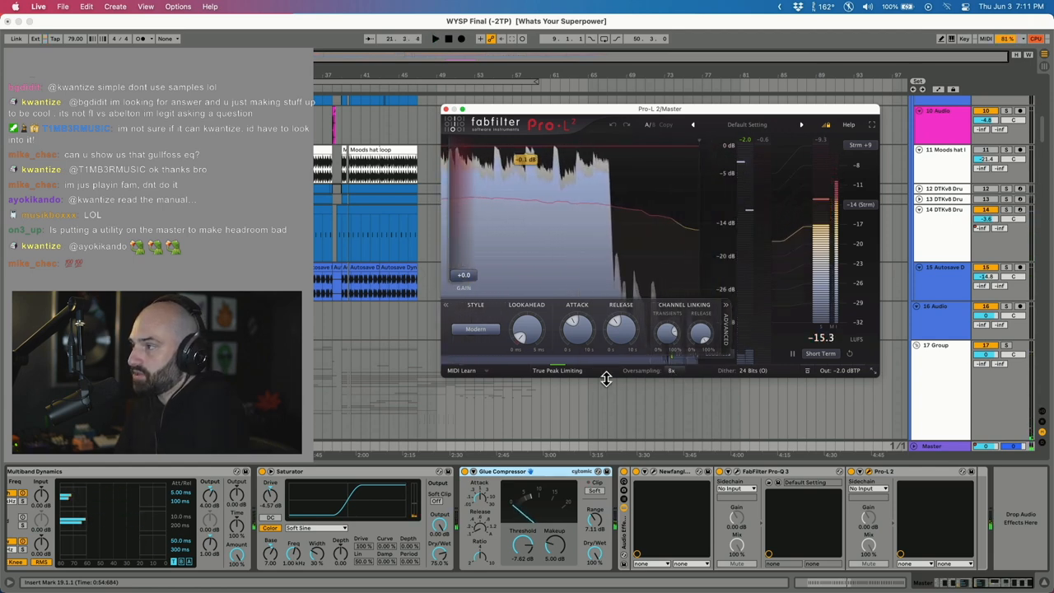
{"action": "mouse_move", "coordinate": [558, 370]}
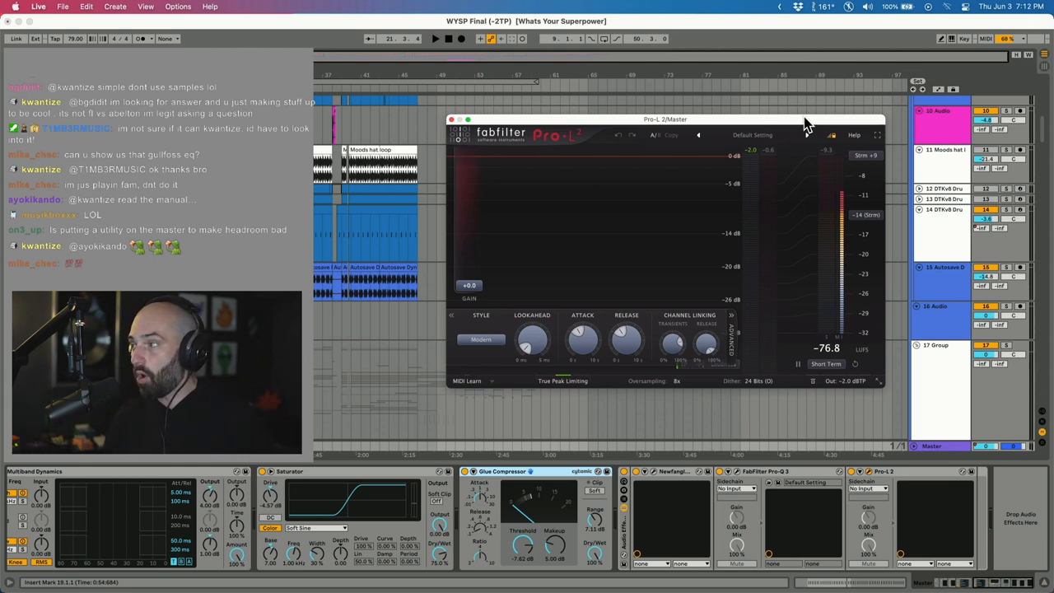
{"action": "mouse_move", "coordinate": [669, 375]}
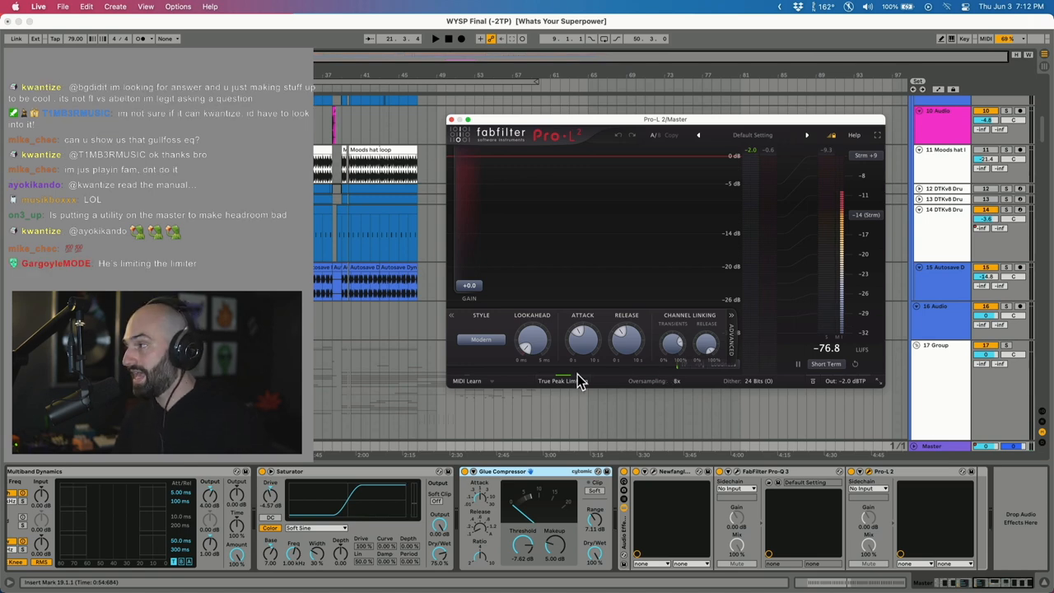
{"action": "mouse_move", "coordinate": [668, 388]}
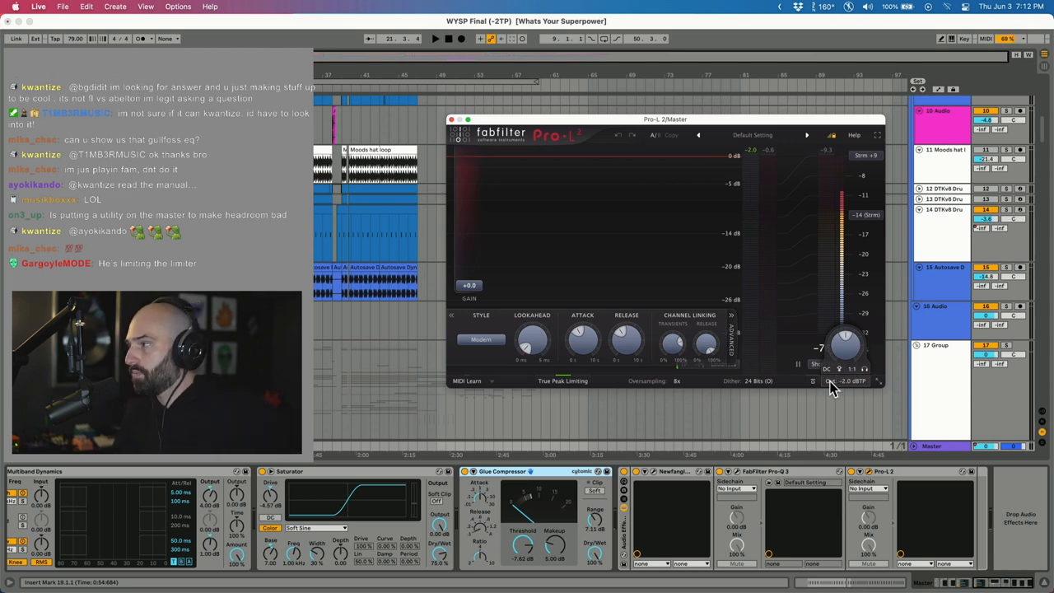
{"action": "mouse_move", "coordinate": [866, 384]}
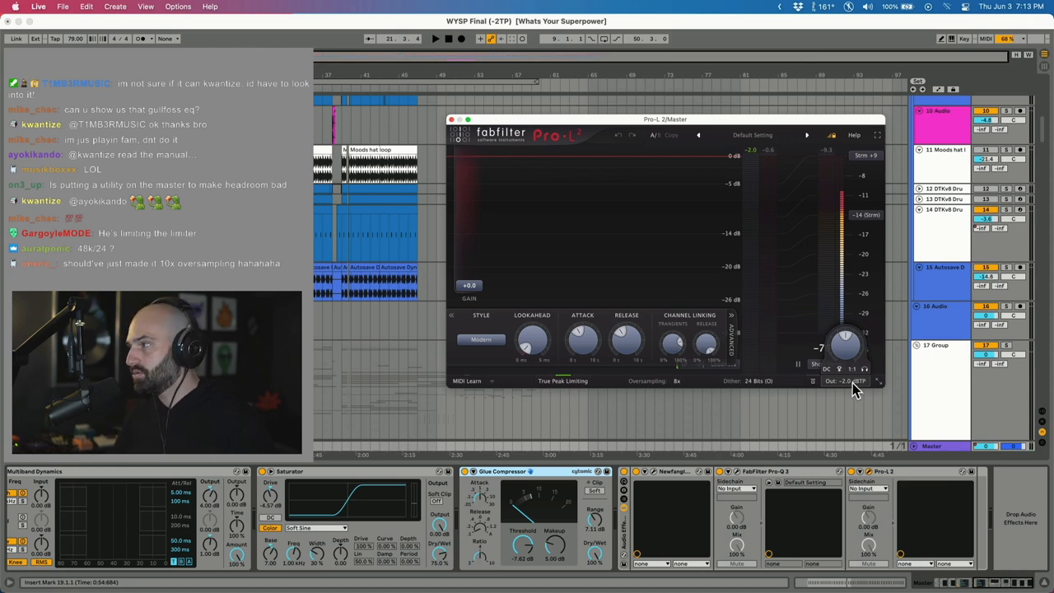
{"action": "mouse_move", "coordinate": [863, 390]}
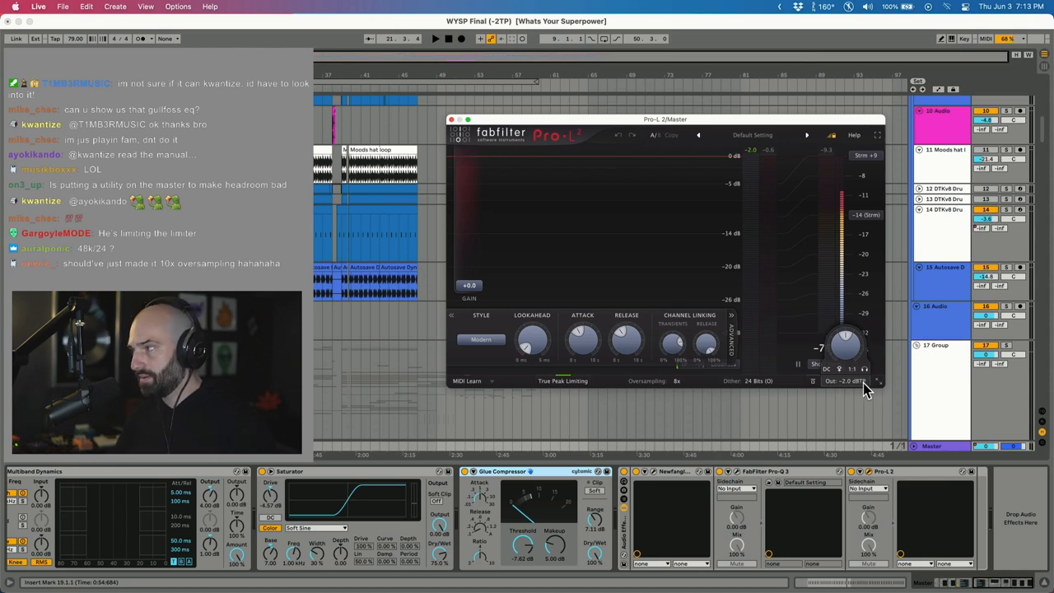